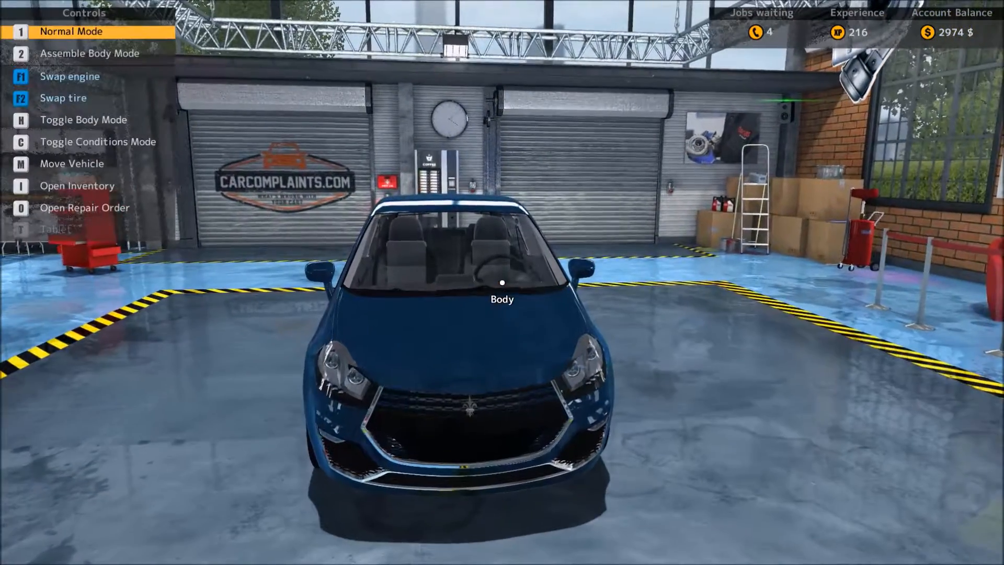
Step: Leave the blue car's inspection view to head for the office desk
{"action": "key", "text": "o"}
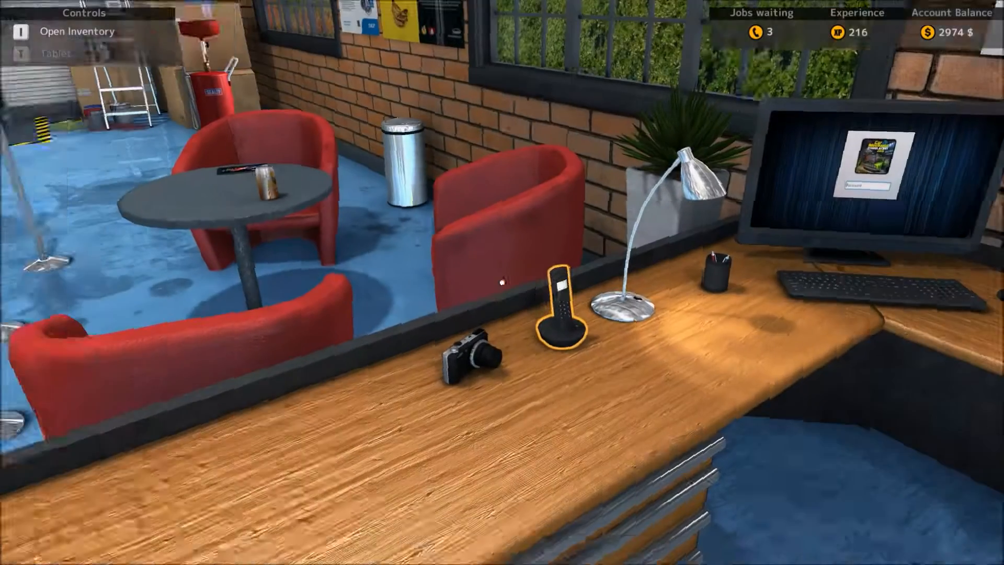
{"action": "mouse_move", "coordinate": [502, 283]}
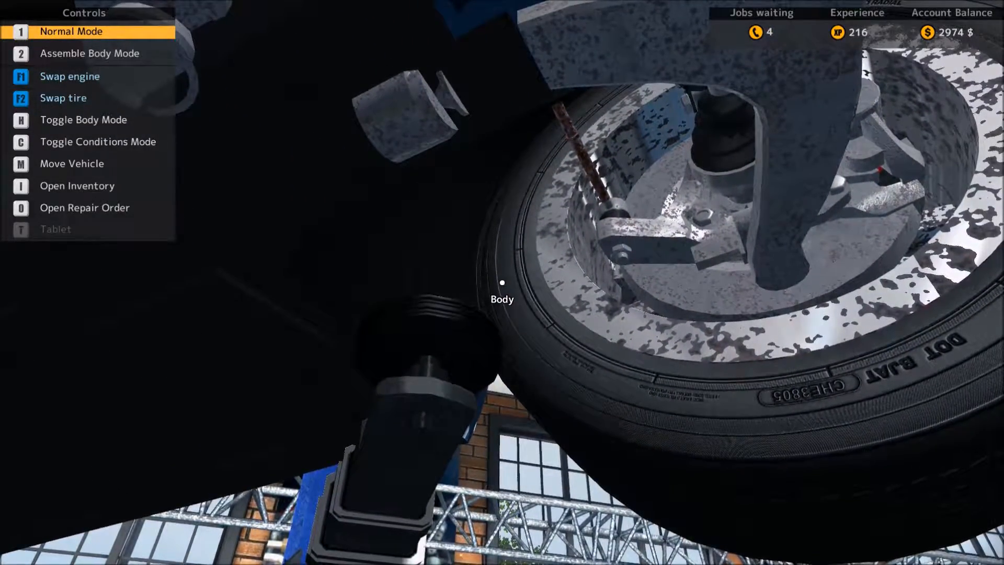
Step: Switch to Disassemble Mode to start unbolting the lifted car's wheel
{"action": "key", "text": "o"}
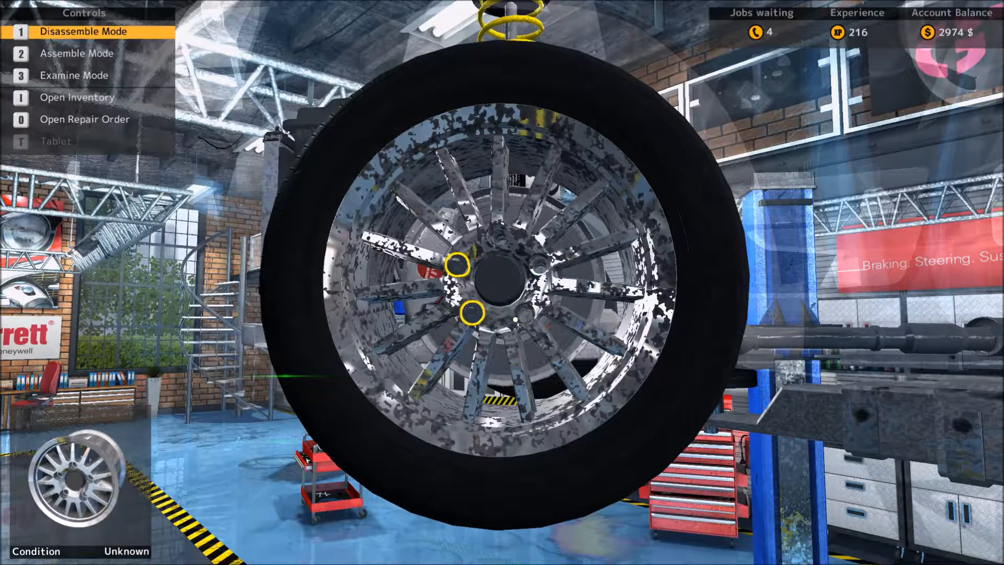
Step: Remove the wheel and ventilated brake disc, and undo a hub mounting bolt
{"action": "left_click", "coordinate": [473, 313]}
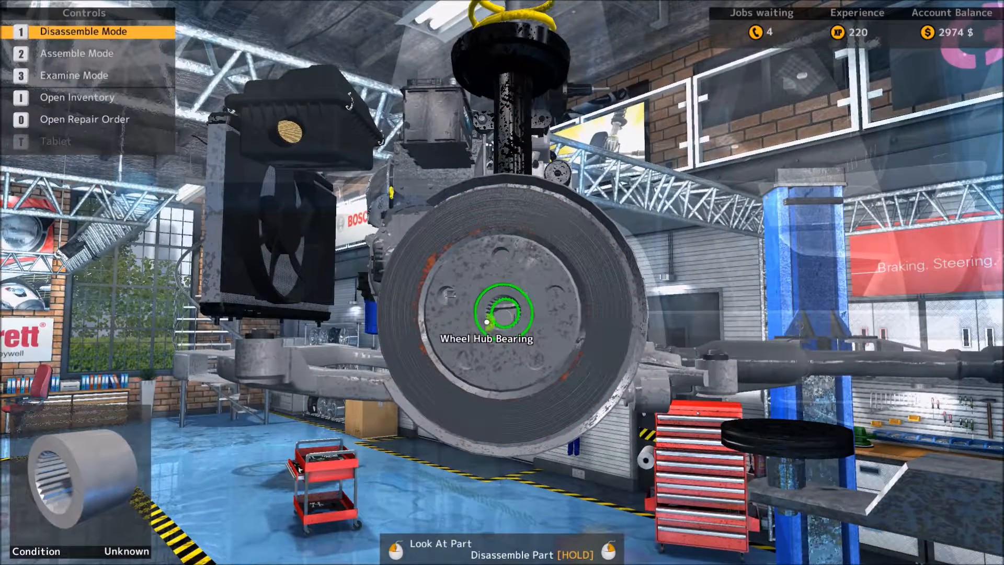
{"action": "left_click", "coordinate": [502, 313]}
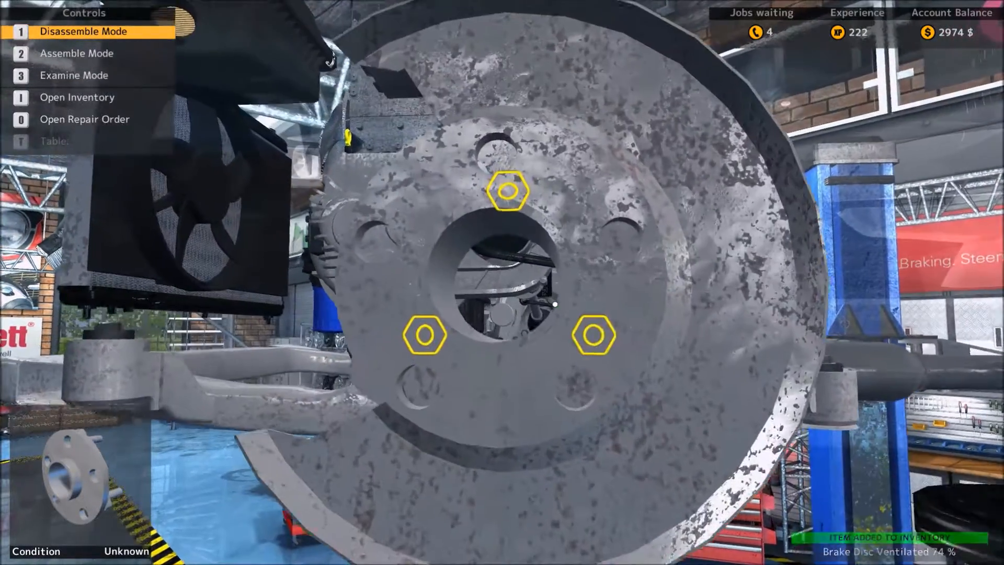
{"action": "left_click", "coordinate": [593, 334]}
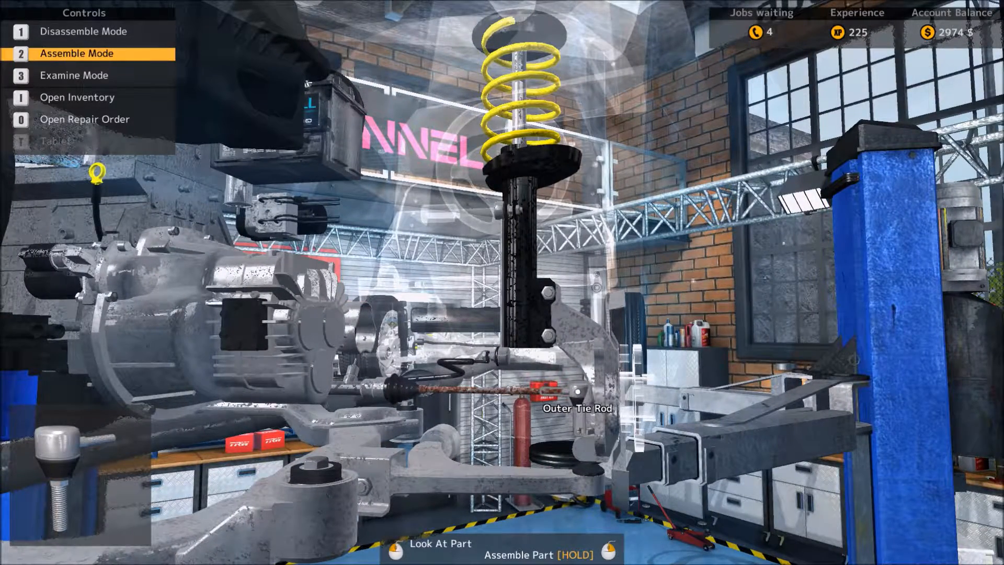
Step: Return to Disassemble Mode and detach the part at the steering knuckle
{"action": "key", "text": "1"}
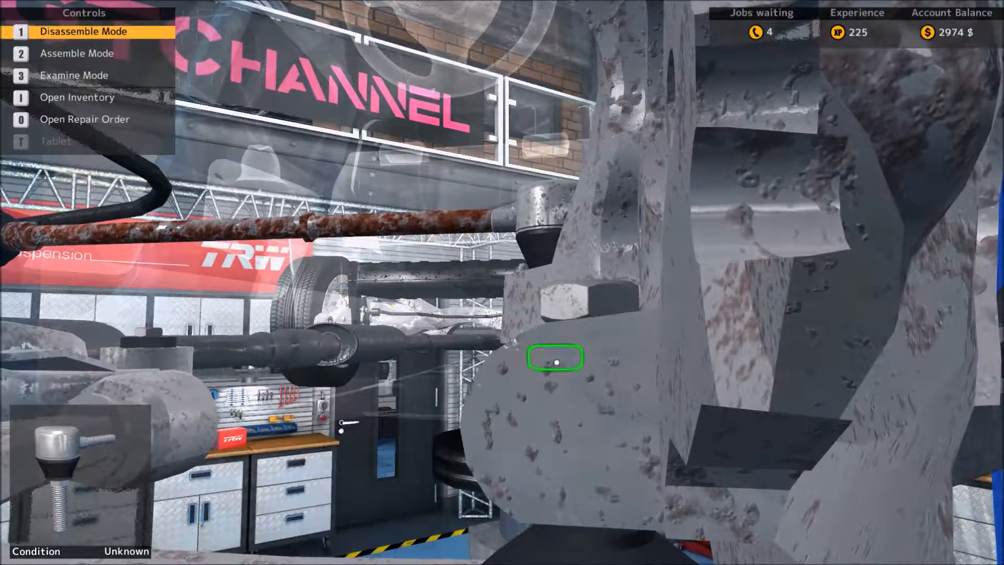
{"action": "left_click", "coordinate": [554, 356]}
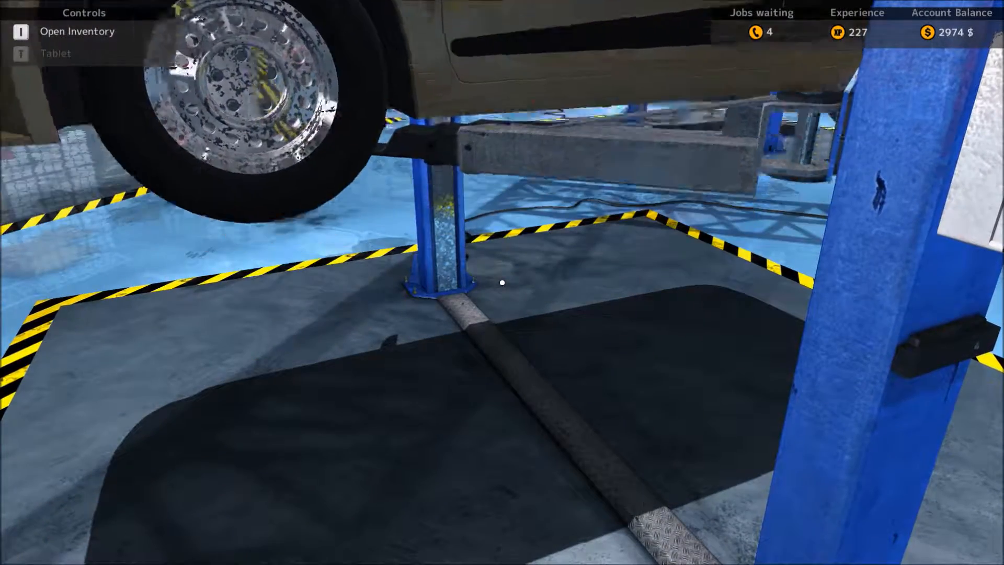
{"action": "mouse_move", "coordinate": [502, 282]}
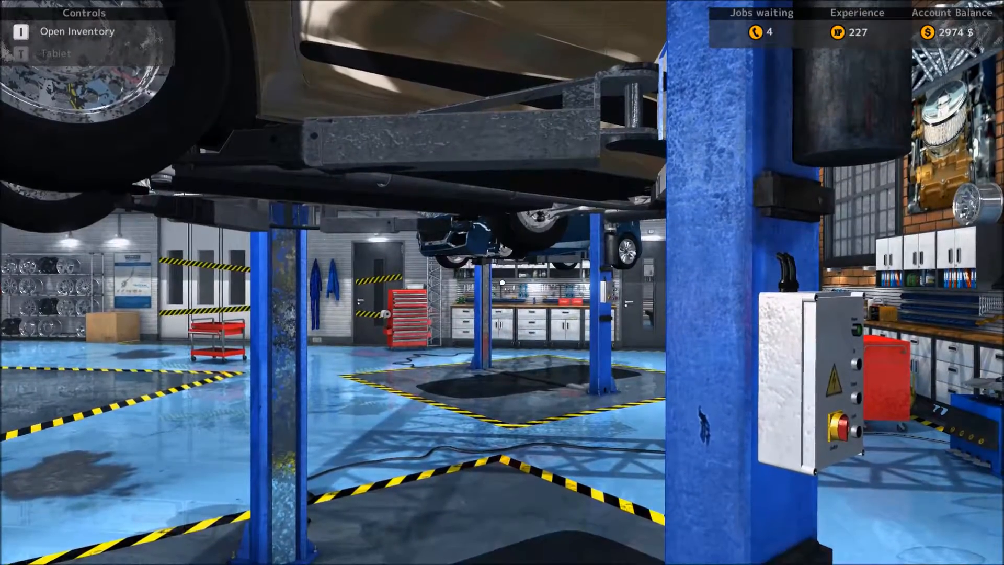
{"action": "mouse_move", "coordinate": [502, 282]}
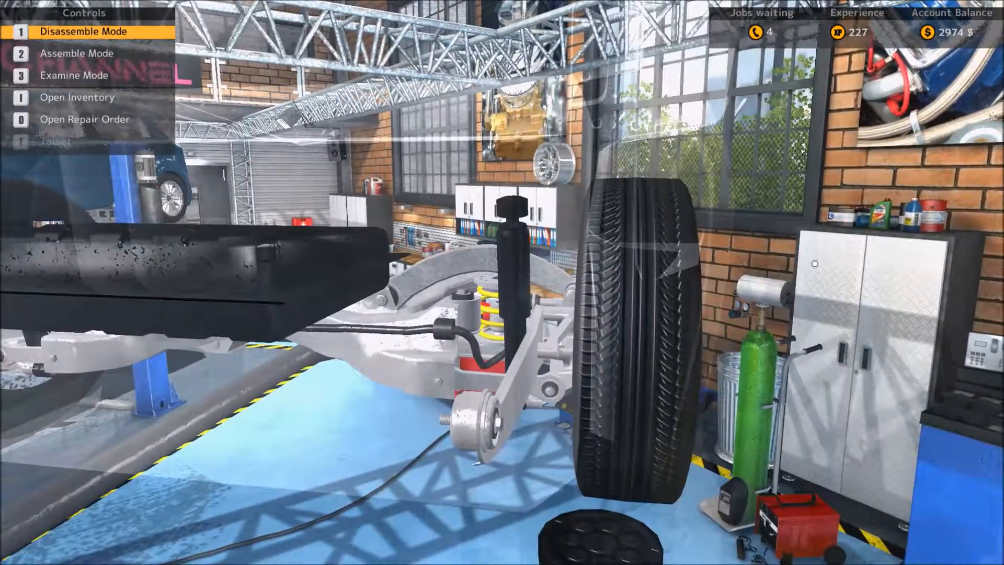
{"action": "mouse_move", "coordinate": [630, 314]}
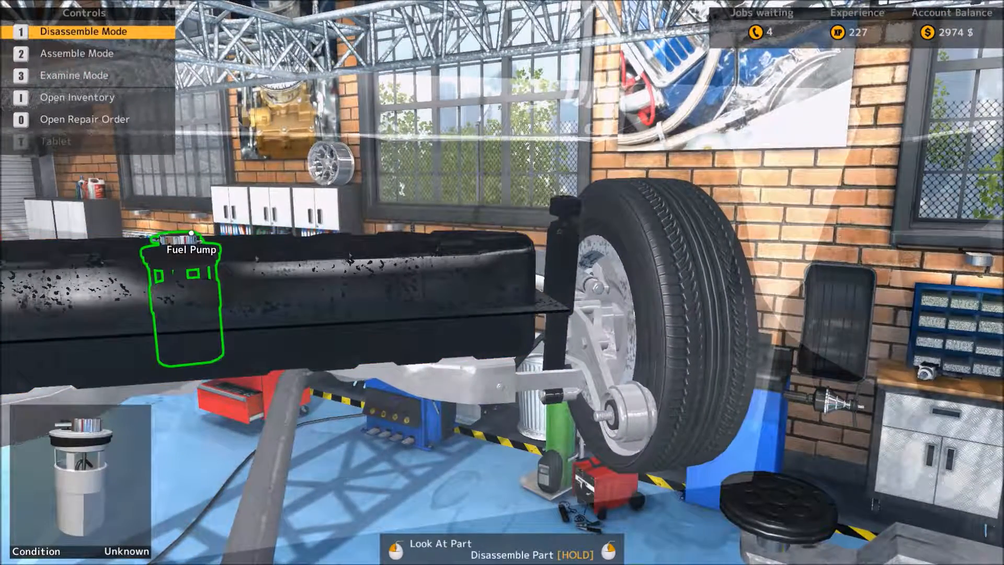
{"action": "mouse_move", "coordinate": [648, 303]}
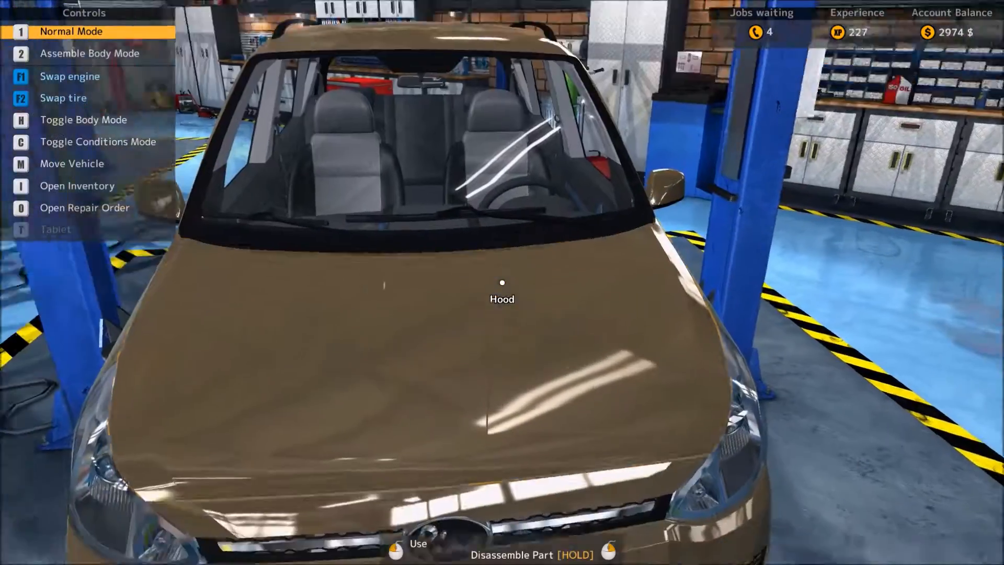
Step: Open the tan car's hood, then remove Clip A and the Air Filter Cover
{"action": "left_click", "coordinate": [502, 292]}
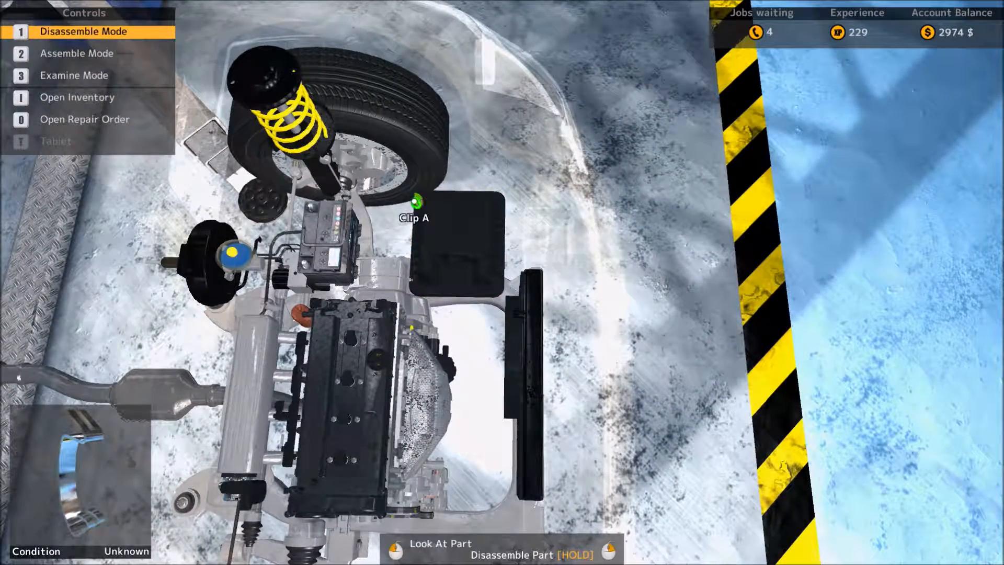
{"action": "left_click", "coordinate": [415, 207]}
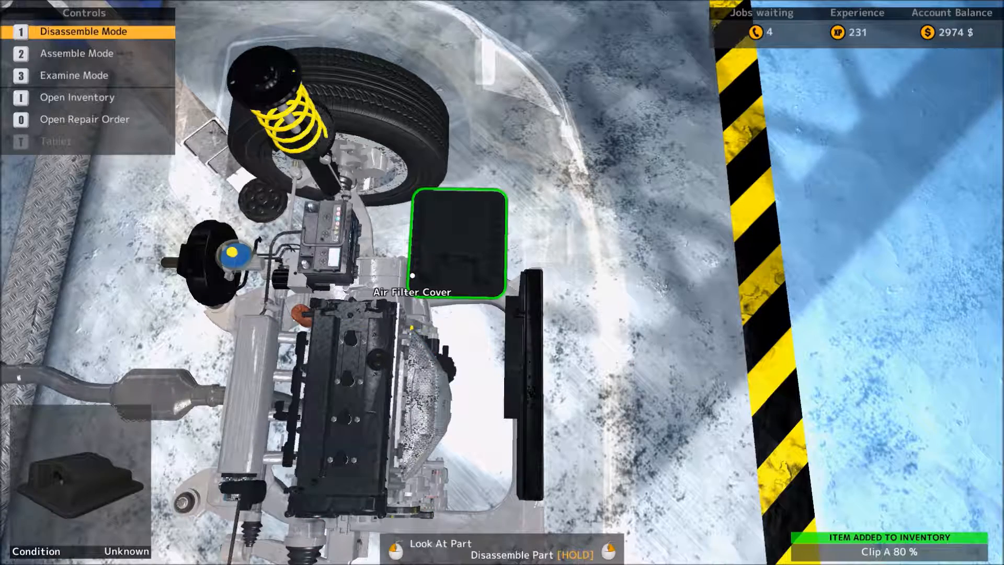
{"action": "left_click", "coordinate": [456, 243]}
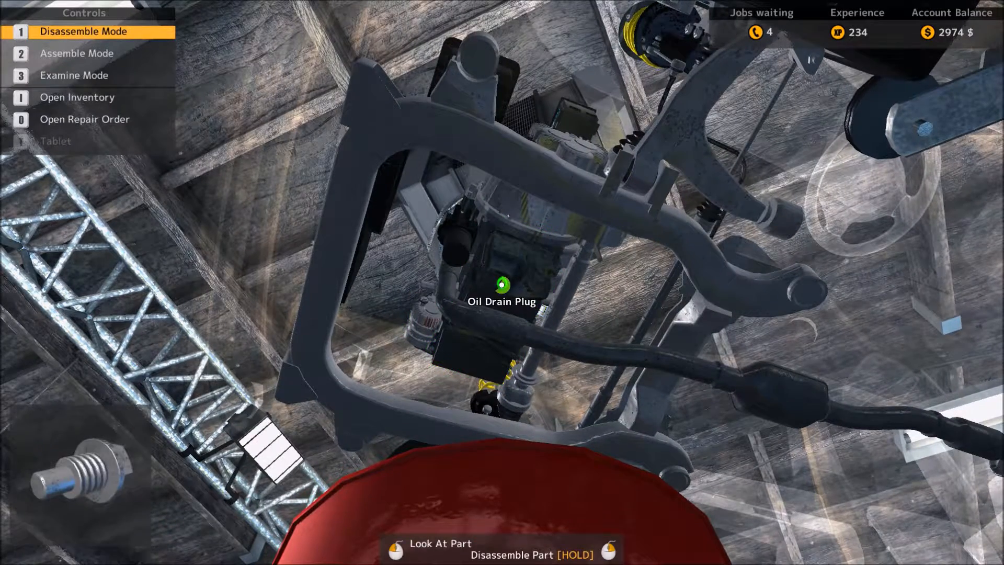
Step: Unscrew the Oil Drain Plug and remove the worn Oil Filter (I4)
{"action": "left_click", "coordinate": [501, 288]}
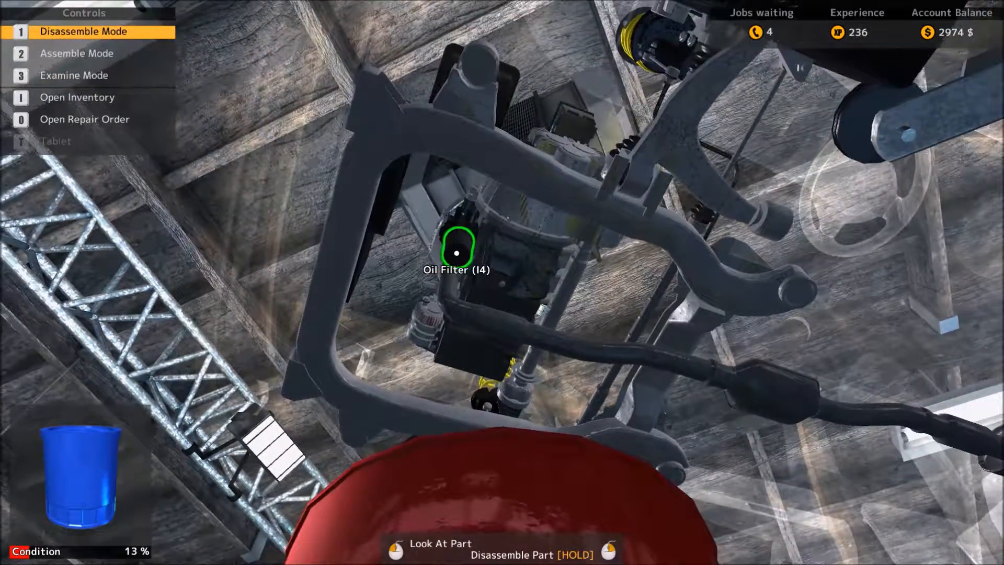
{"action": "left_click", "coordinate": [456, 250]}
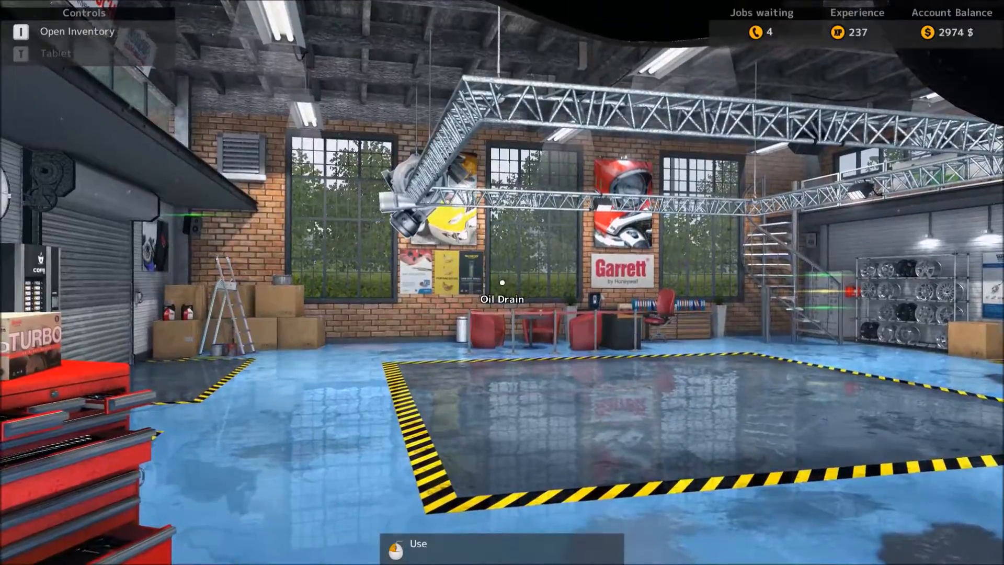
{"action": "mouse_move", "coordinate": [502, 282]}
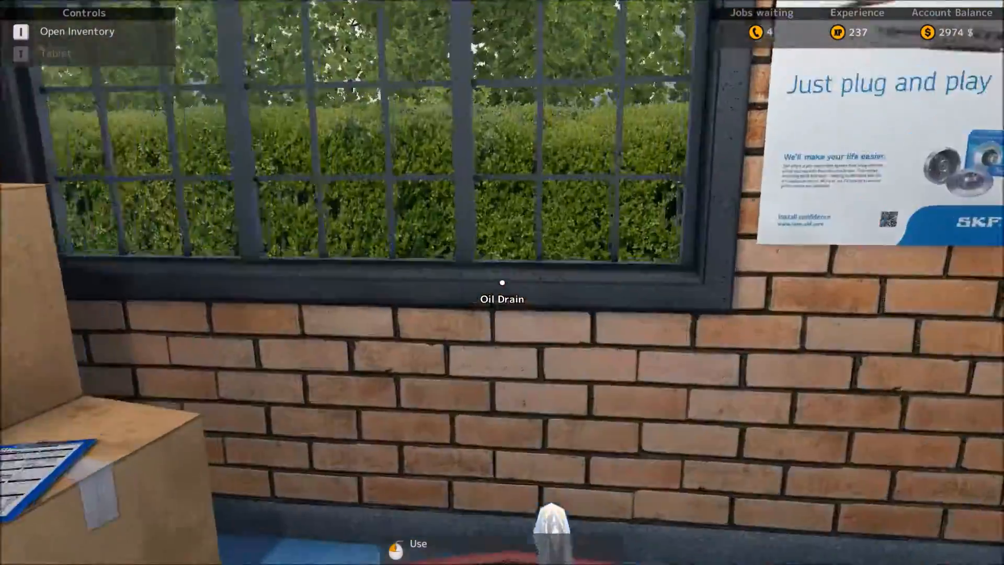
{"action": "mouse_move", "coordinate": [502, 283]}
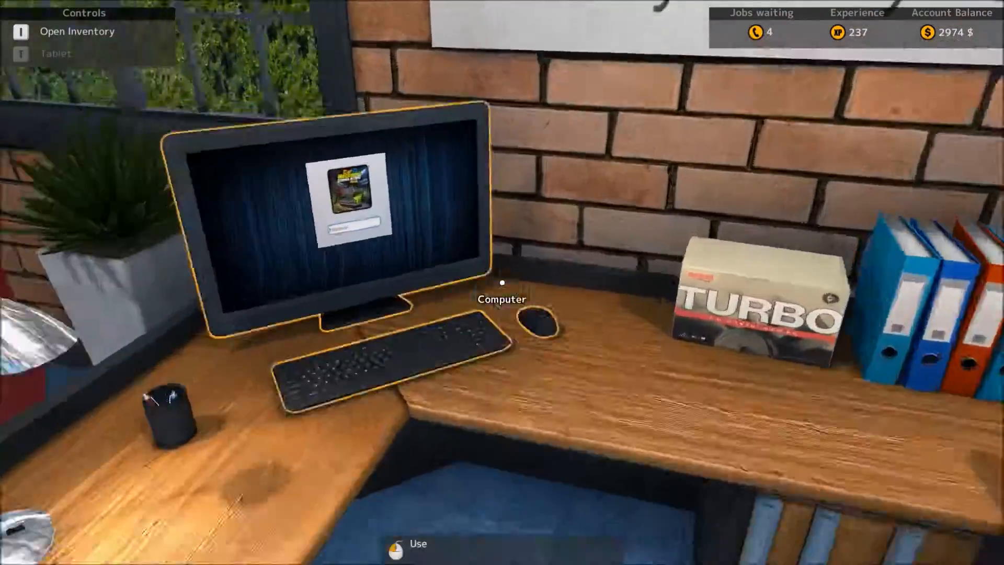
Step: Use the garage computer and launch the Car Part Shop from its desktop
{"action": "left_click", "coordinate": [502, 282]}
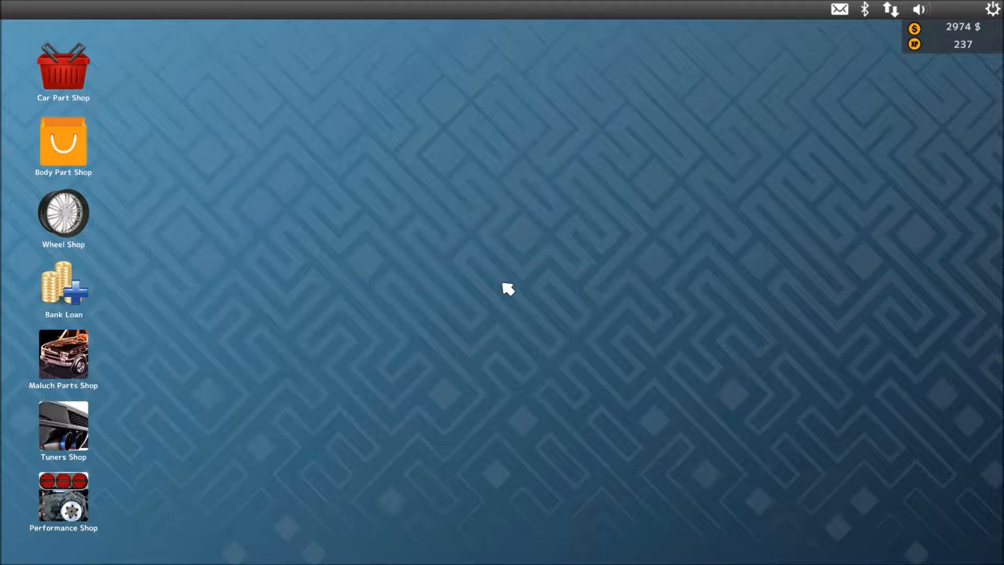
{"action": "mouse_move", "coordinate": [35, 64]}
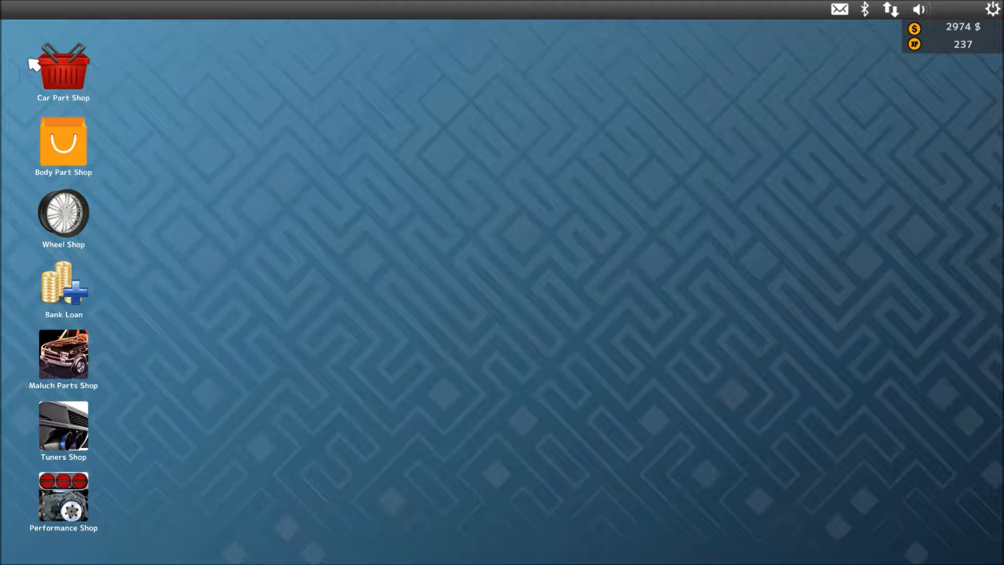
{"action": "double_click", "coordinate": [63, 63]}
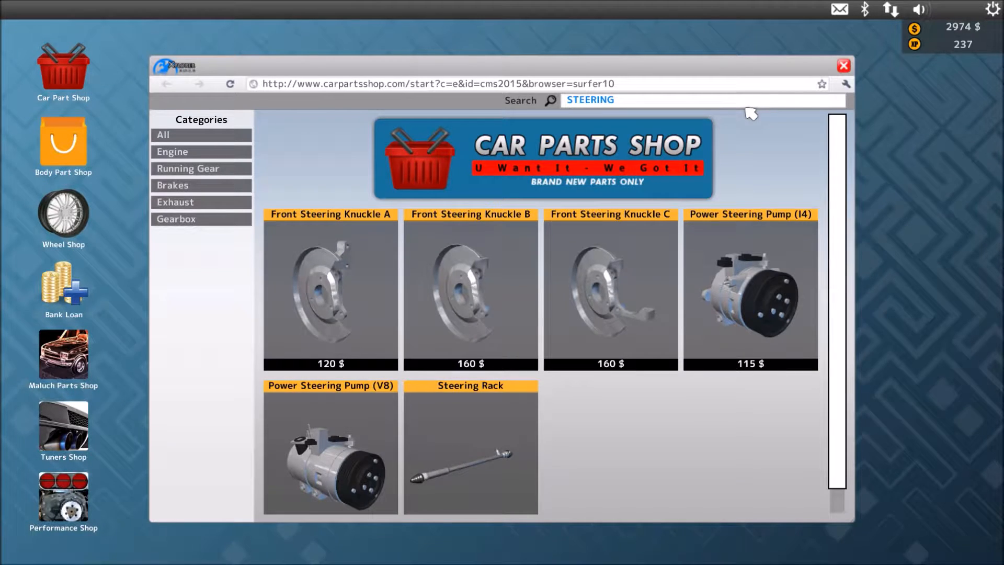
Step: Search the shop for the Inner Tie Rod and buy it for $30
{"action": "left_click", "coordinate": [698, 100]}
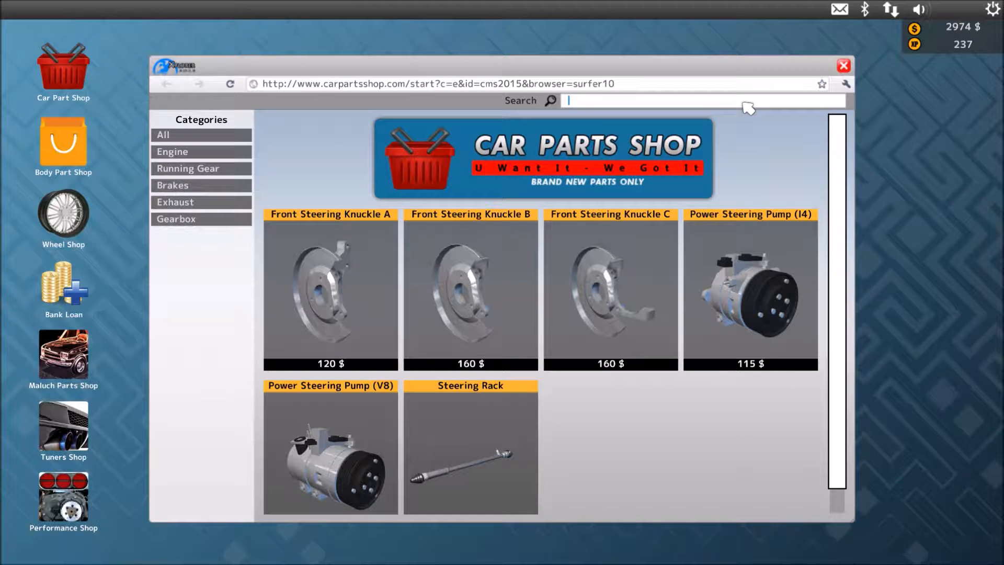
{"action": "type", "text": "INE"}
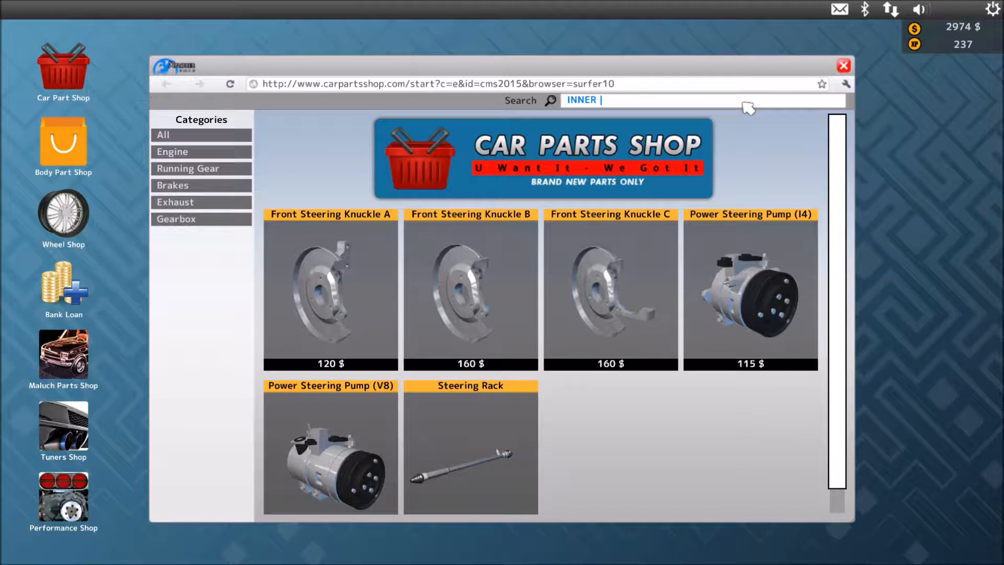
{"action": "type", "text": "TIE"}
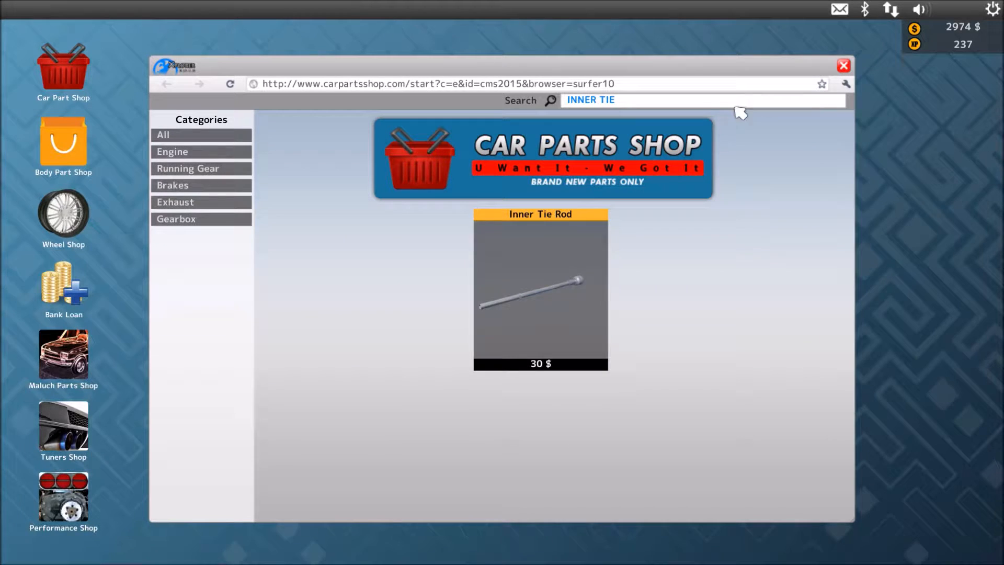
{"action": "left_click", "coordinate": [539, 290]}
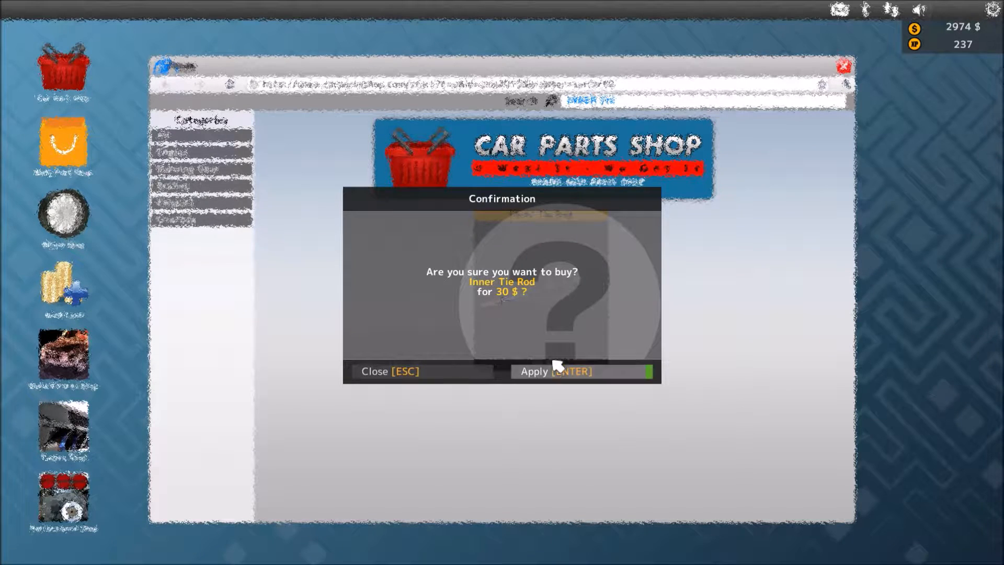
{"action": "left_click", "coordinate": [581, 371]}
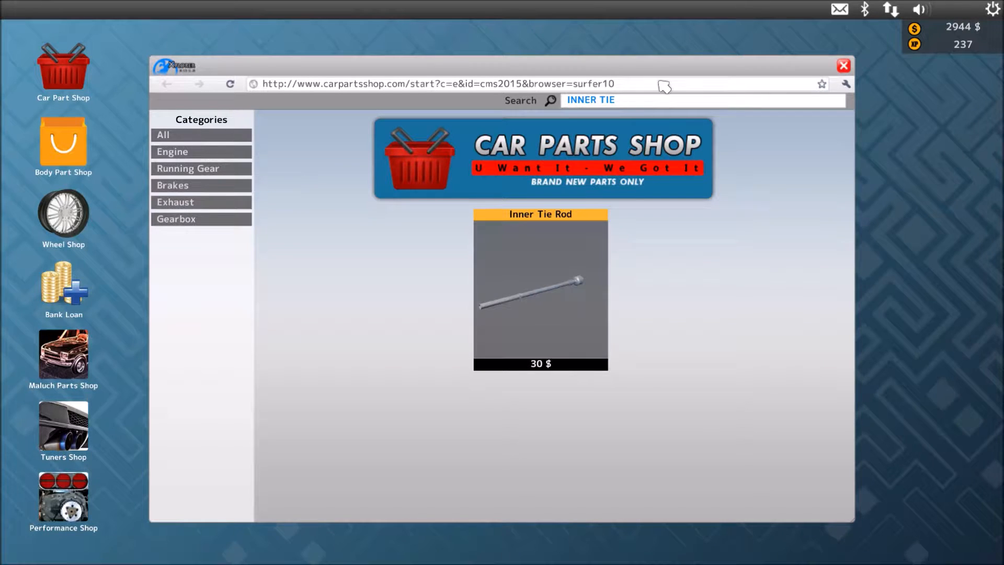
{"action": "left_click", "coordinate": [701, 100]}
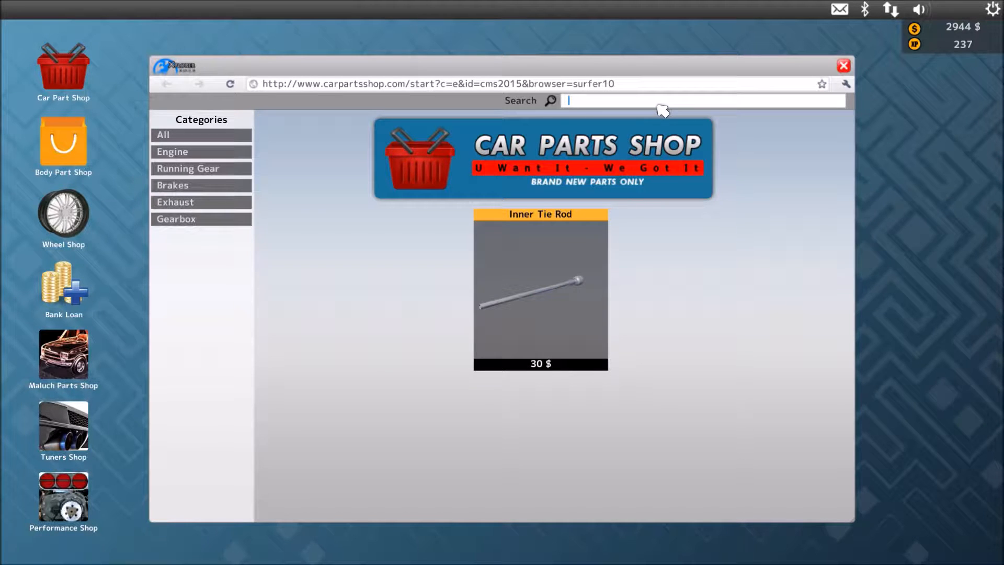
{"action": "type", "text": "AIR FILTER"}
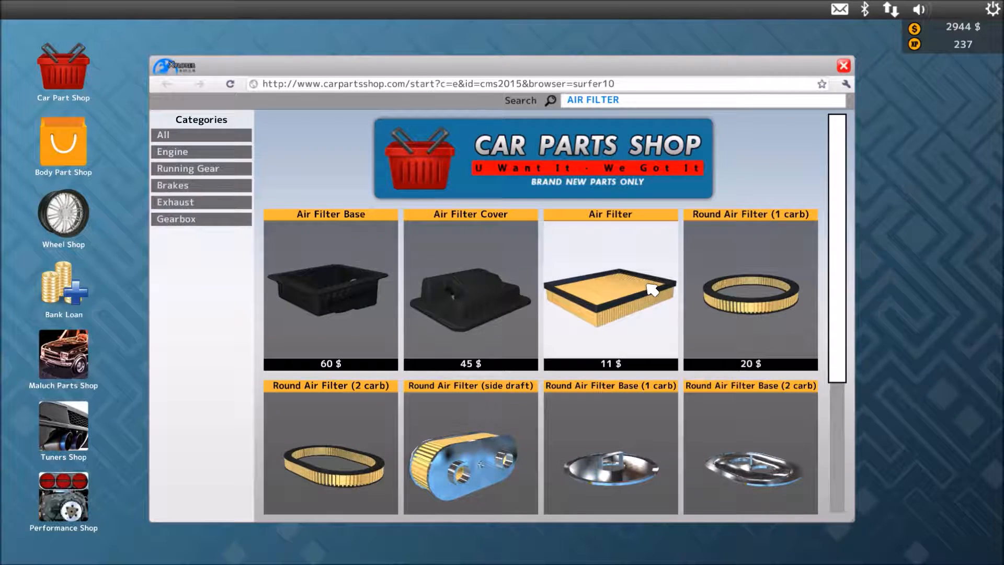
Step: Buy the $11 Air Filter, $30 Fuel Filter and $25 Oil Filter (I4)
{"action": "left_click", "coordinate": [609, 291]}
{"action": "type", "text": "F"}
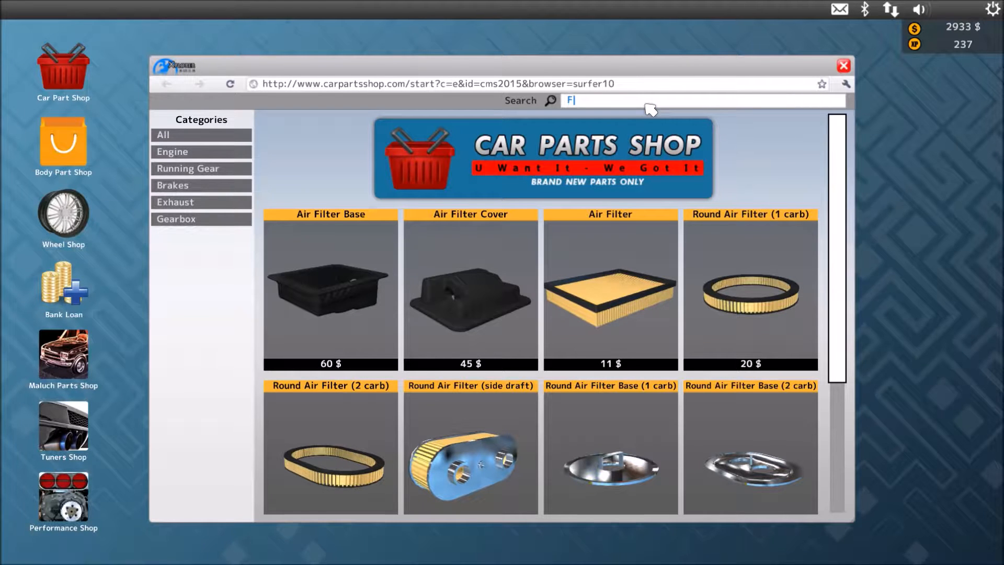
{"action": "type", "text": "UEL FILTER"}
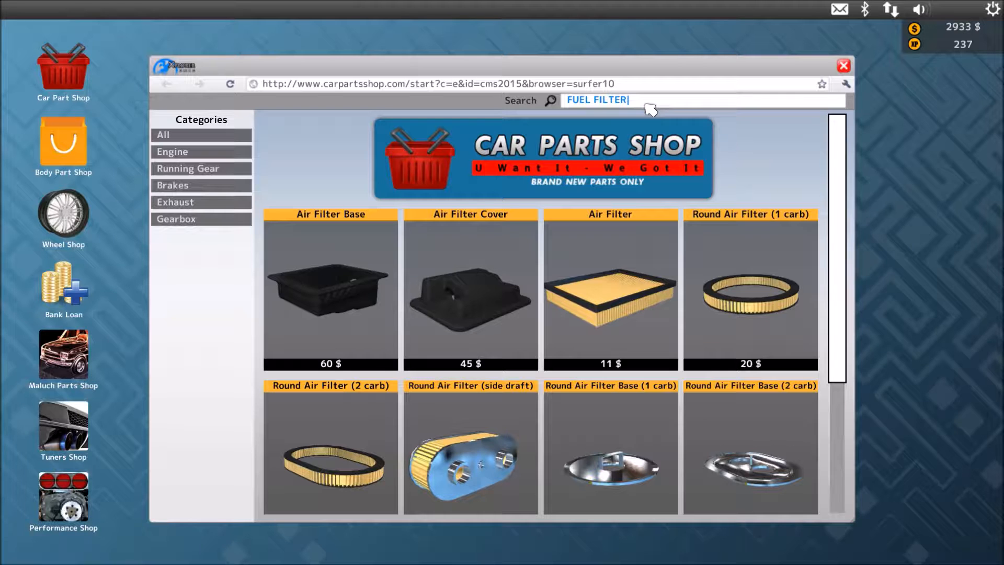
{"action": "left_click", "coordinate": [551, 100]}
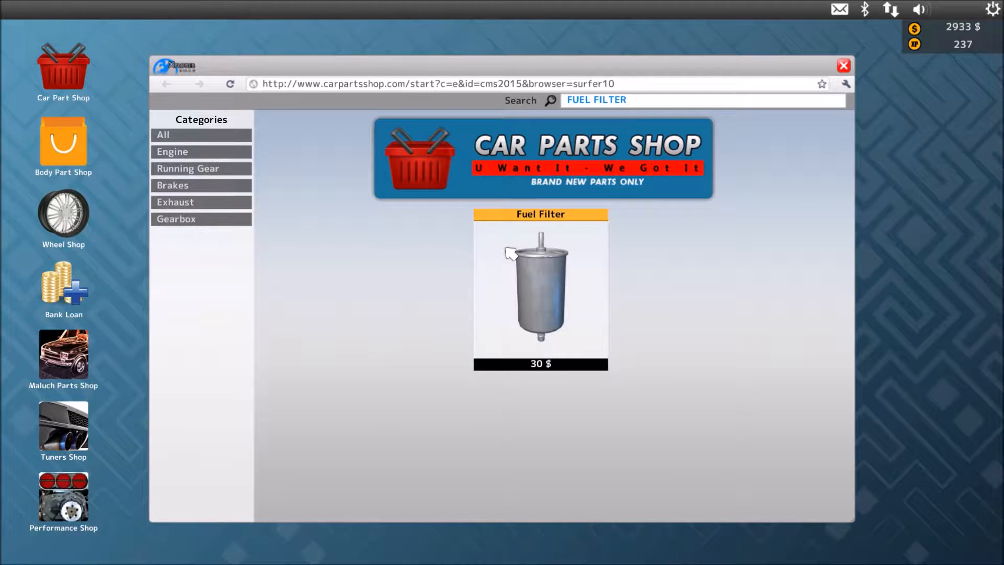
{"action": "left_click", "coordinate": [540, 291]}
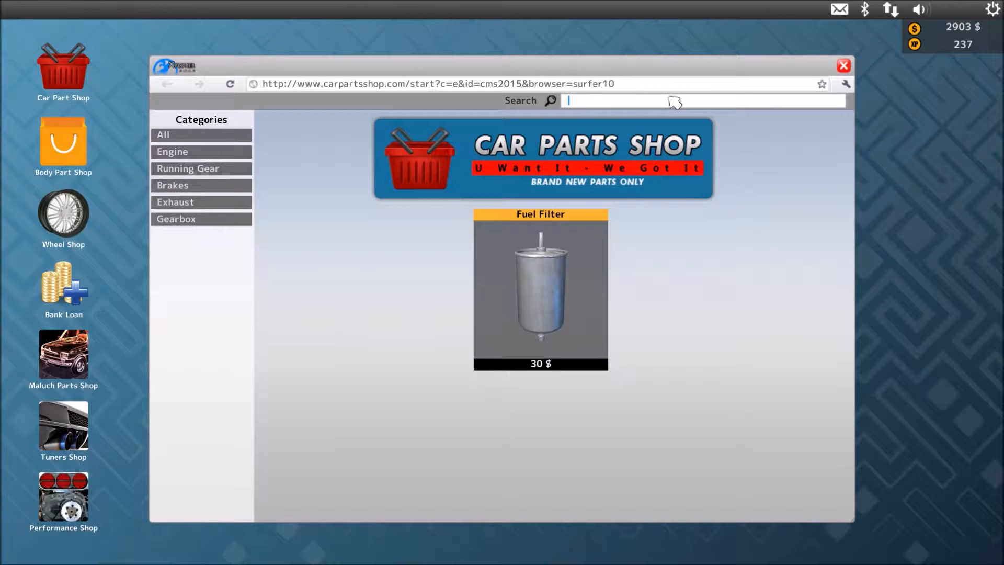
{"action": "type", "text": "OIL"}
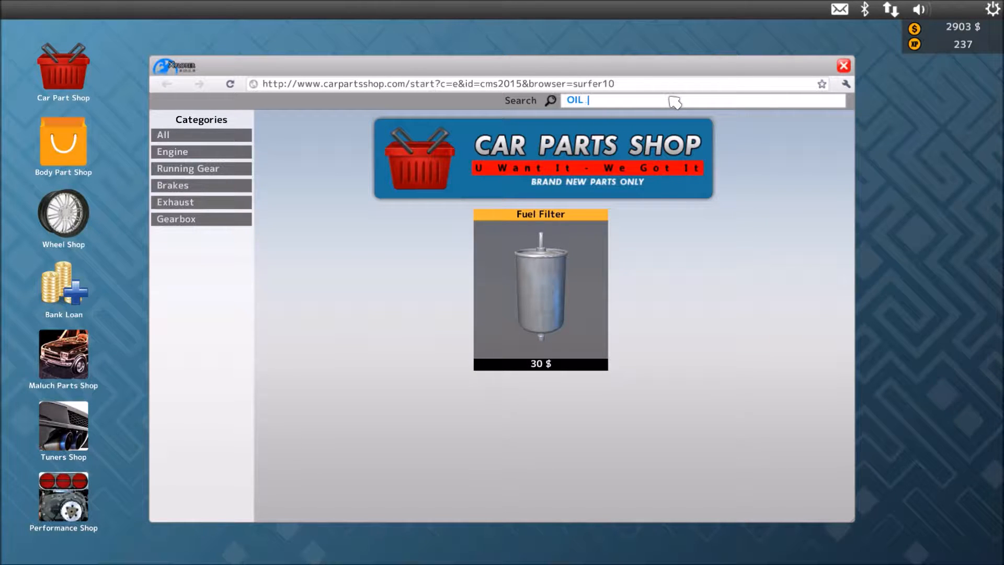
{"action": "type", "text": "FILTER"}
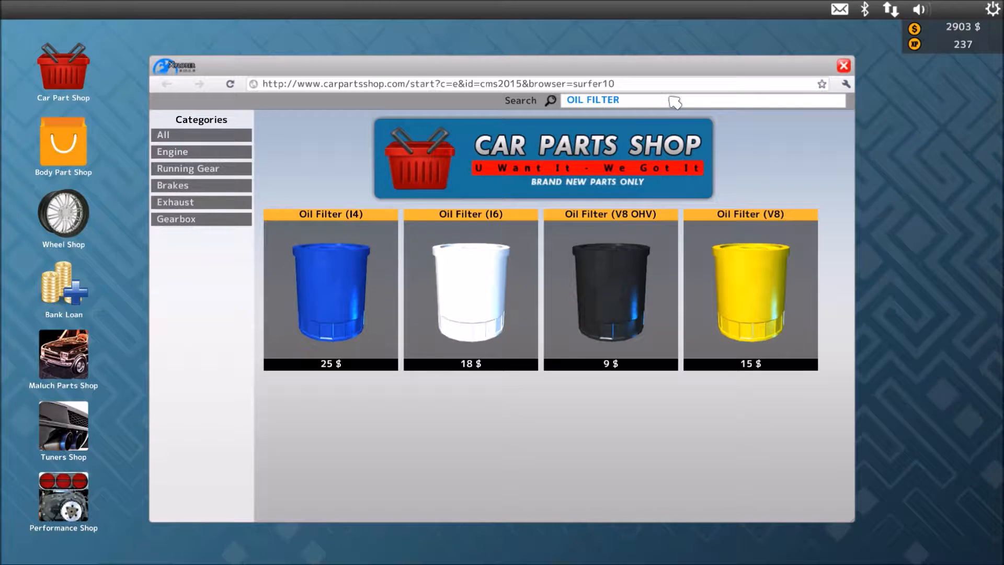
{"action": "left_click", "coordinate": [330, 291]}
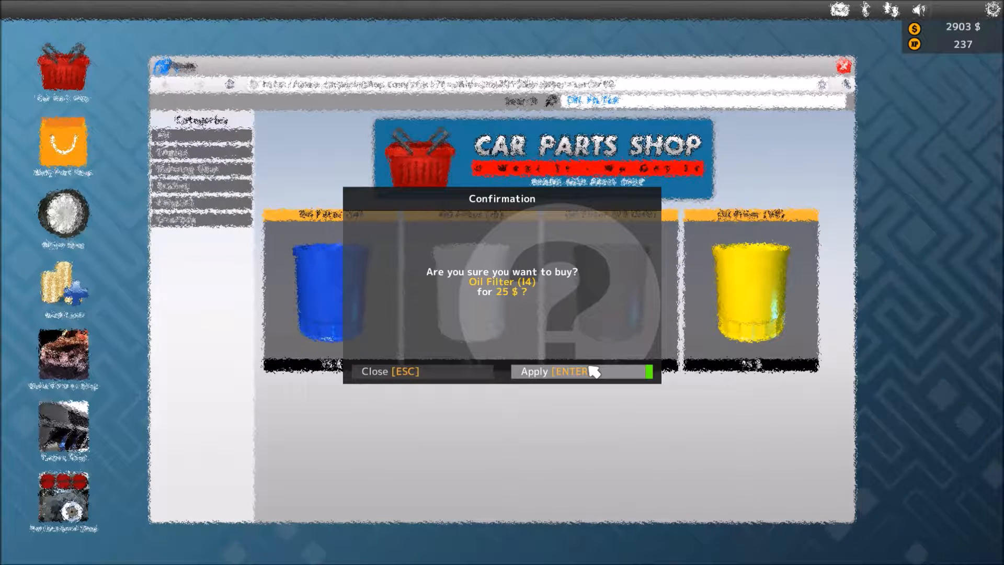
{"action": "left_click", "coordinate": [553, 372]}
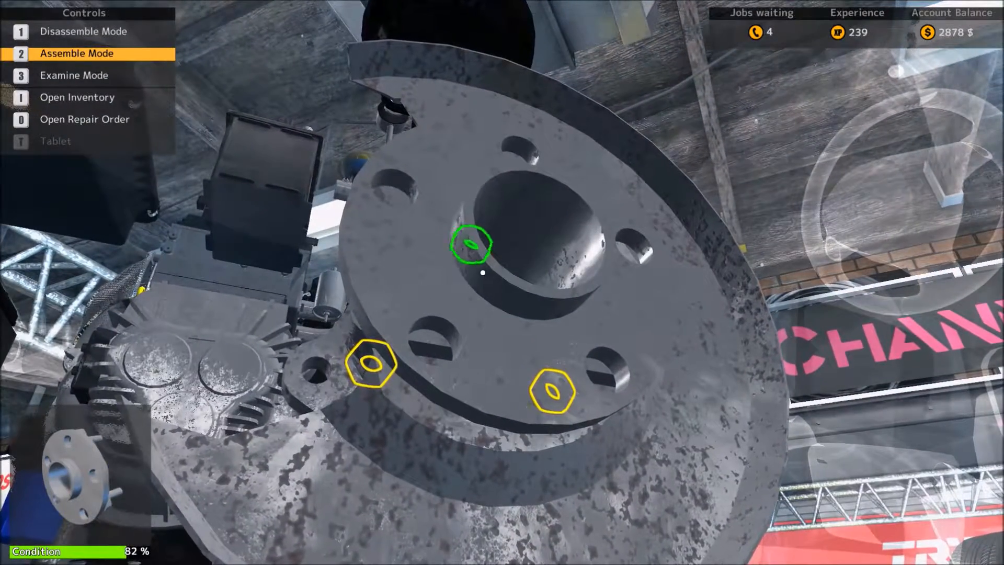
Step: Tighten the three hub plate bolts, then mount the ventilated brake disc and fasten its bolt
{"action": "left_click", "coordinate": [470, 245]}
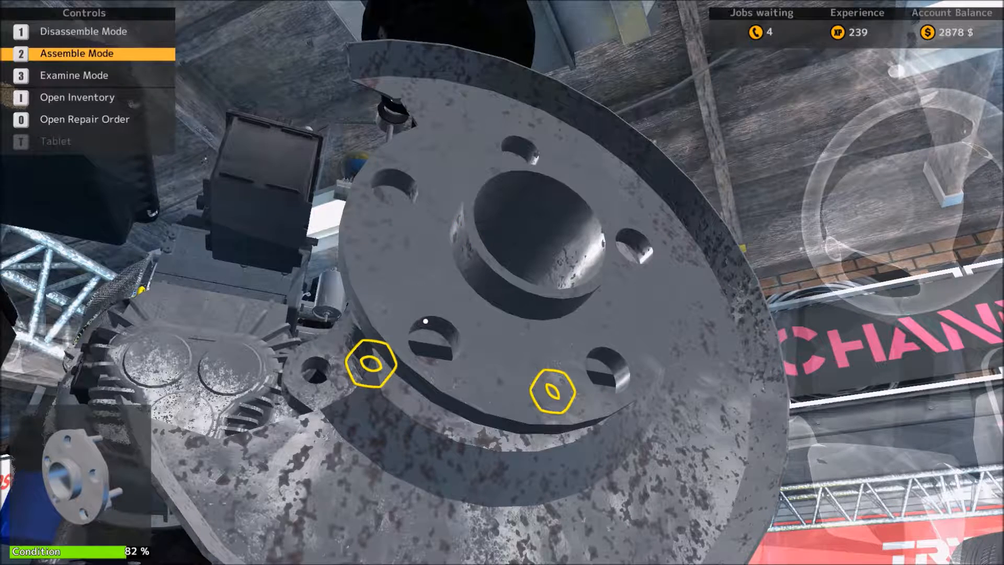
{"action": "left_click", "coordinate": [370, 365]}
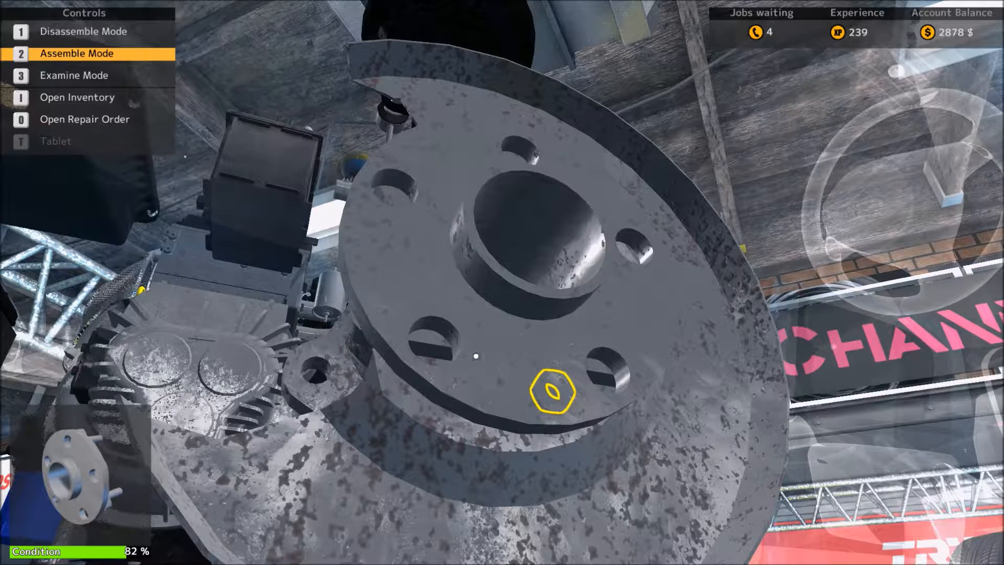
{"action": "left_click", "coordinate": [550, 391]}
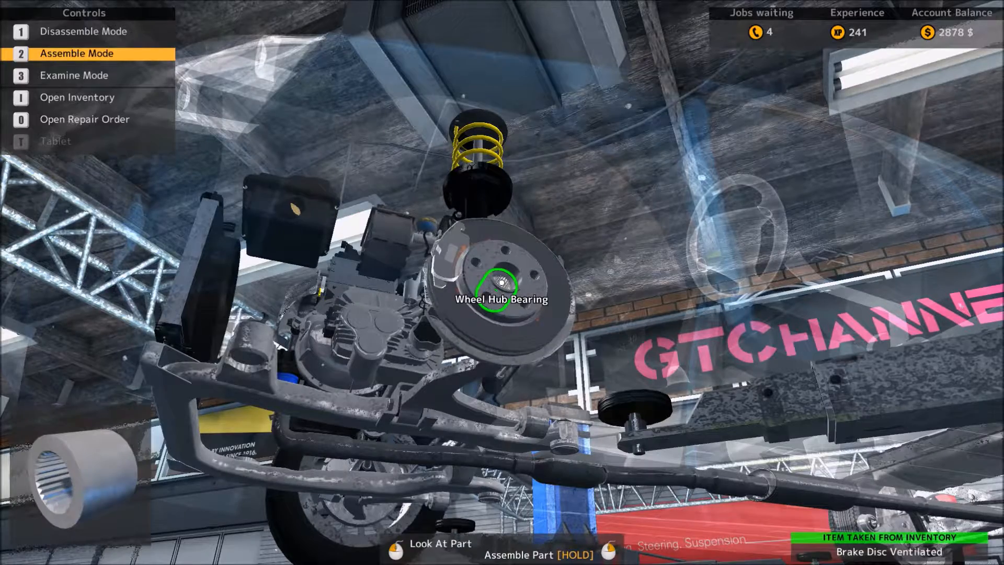
{"action": "left_click", "coordinate": [501, 294]}
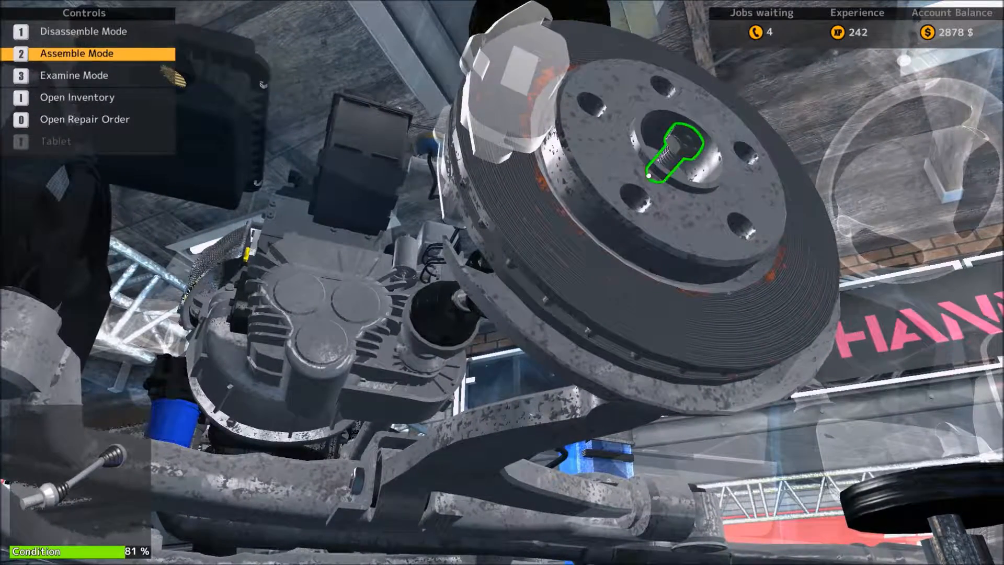
{"action": "left_click", "coordinate": [669, 153]}
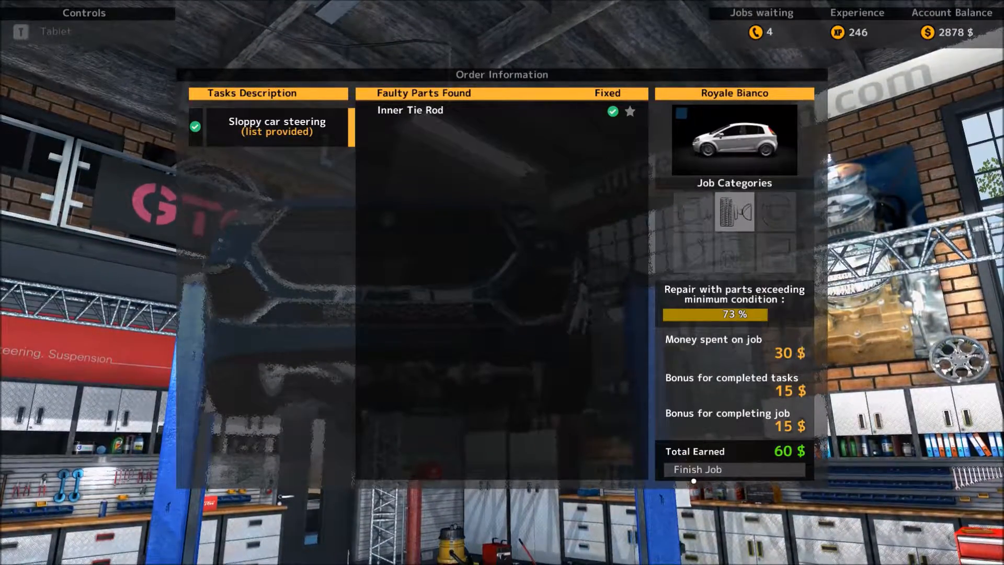
Step: Finish the Royale Bianco steering job and collect the 60 $ payment
{"action": "left_click", "coordinate": [697, 470]}
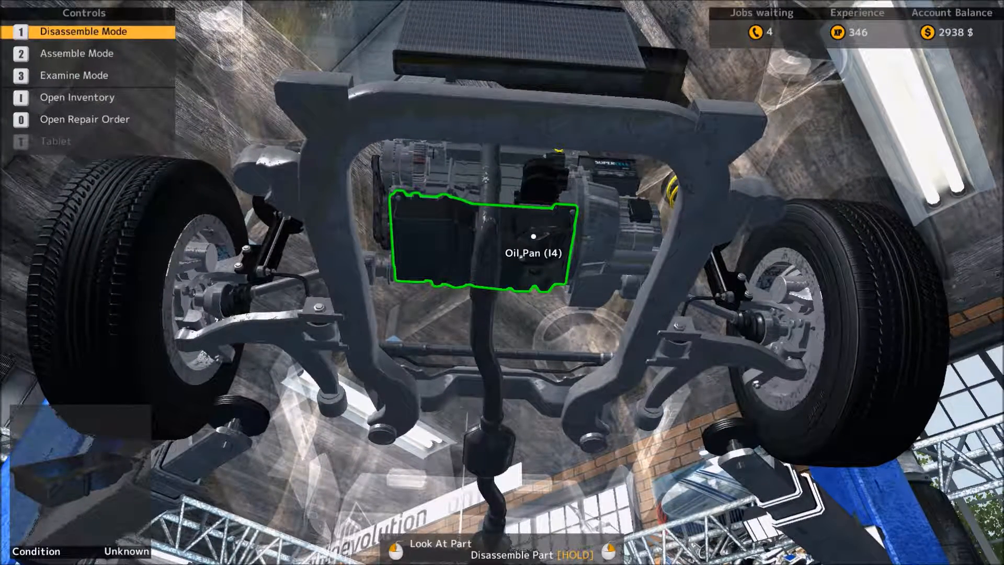
Step: Remove the oil pan and fit a new 100% Oil Filter (I4)
{"action": "left_click", "coordinate": [533, 251]}
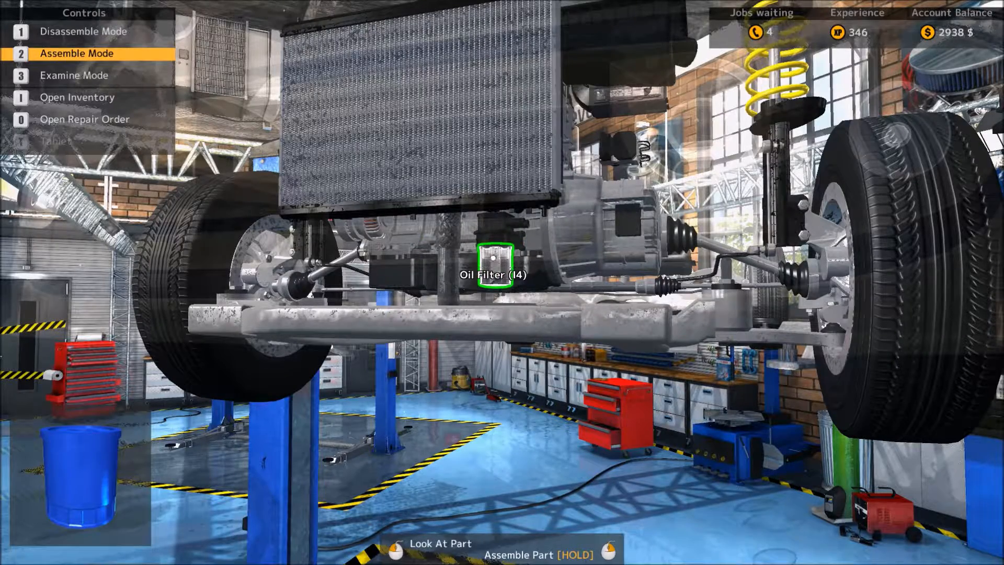
{"action": "left_click", "coordinate": [494, 268]}
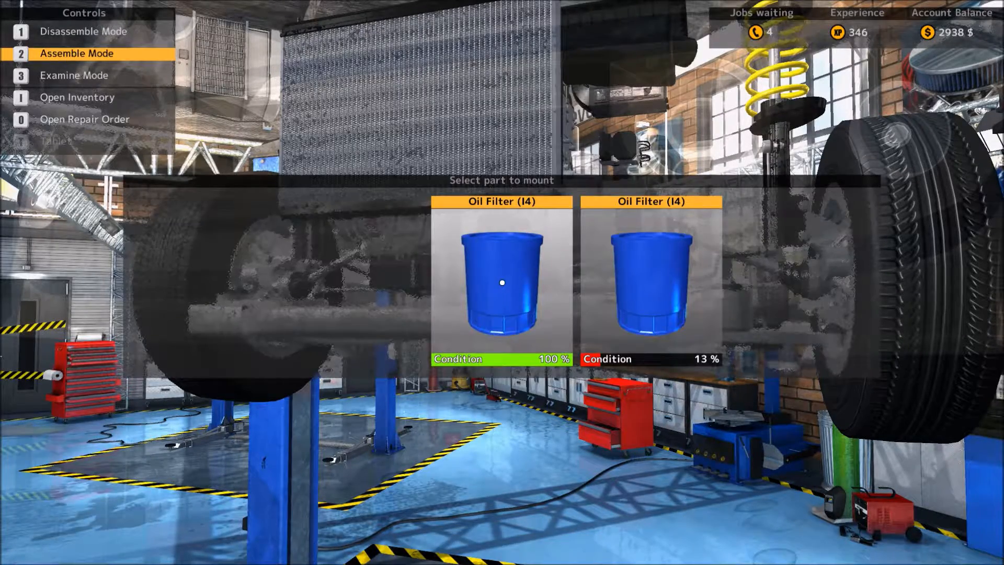
{"action": "left_click", "coordinate": [501, 282]}
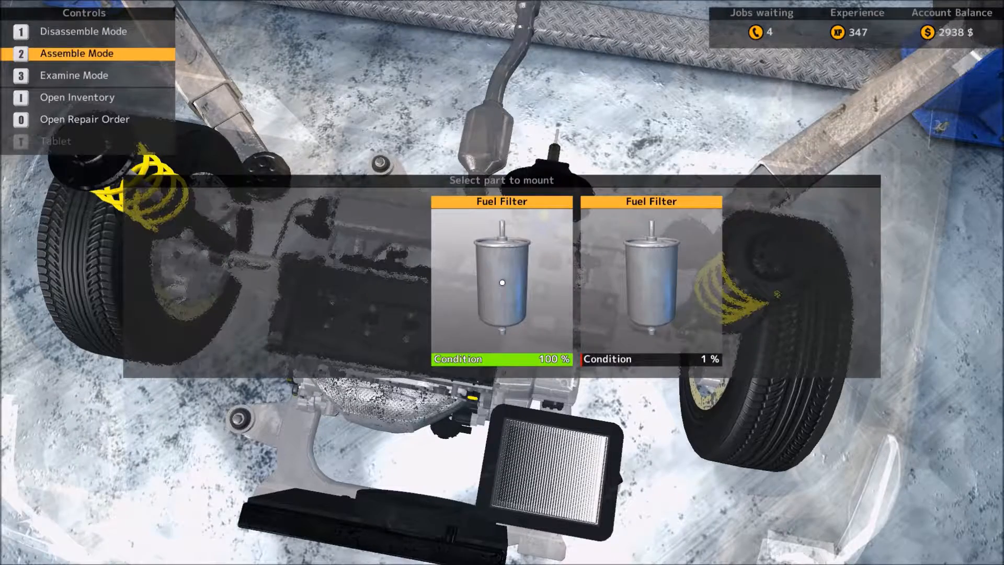
Step: Fit 100% Fuel and Air Filters, then refit Clip A in 80% condition
{"action": "left_click", "coordinate": [501, 279]}
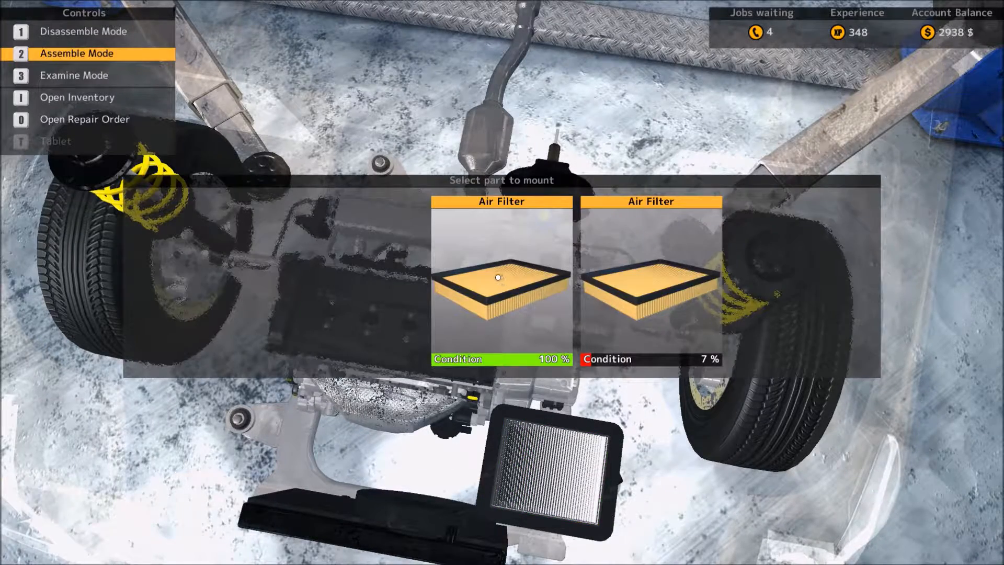
{"action": "left_click", "coordinate": [501, 283]}
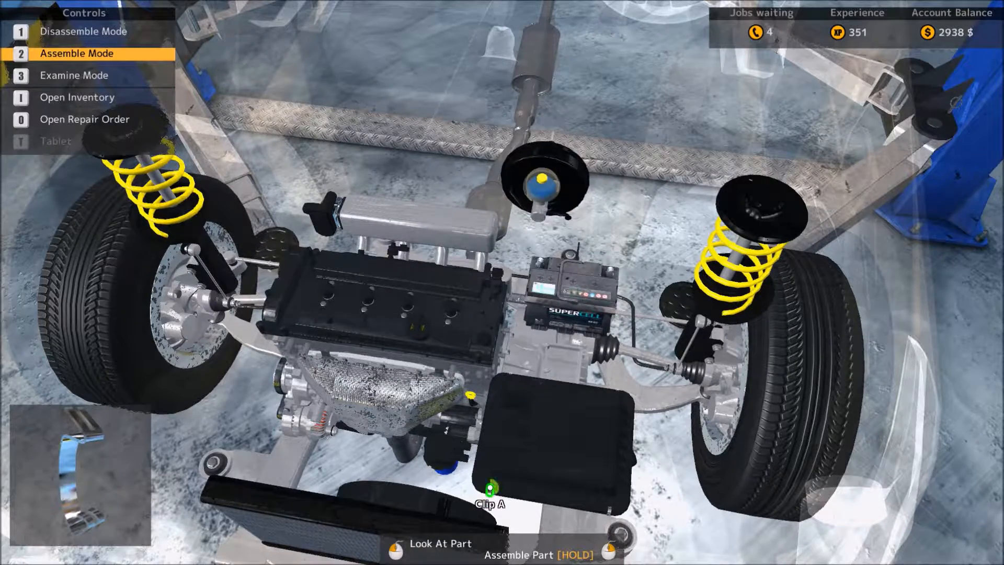
{"action": "left_click", "coordinate": [490, 500]}
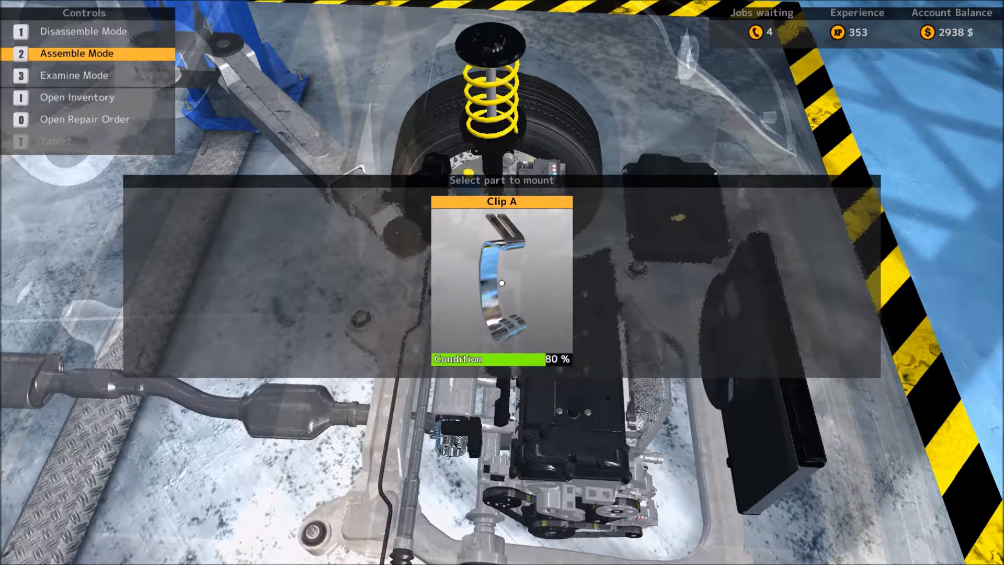
{"action": "left_click", "coordinate": [502, 283]}
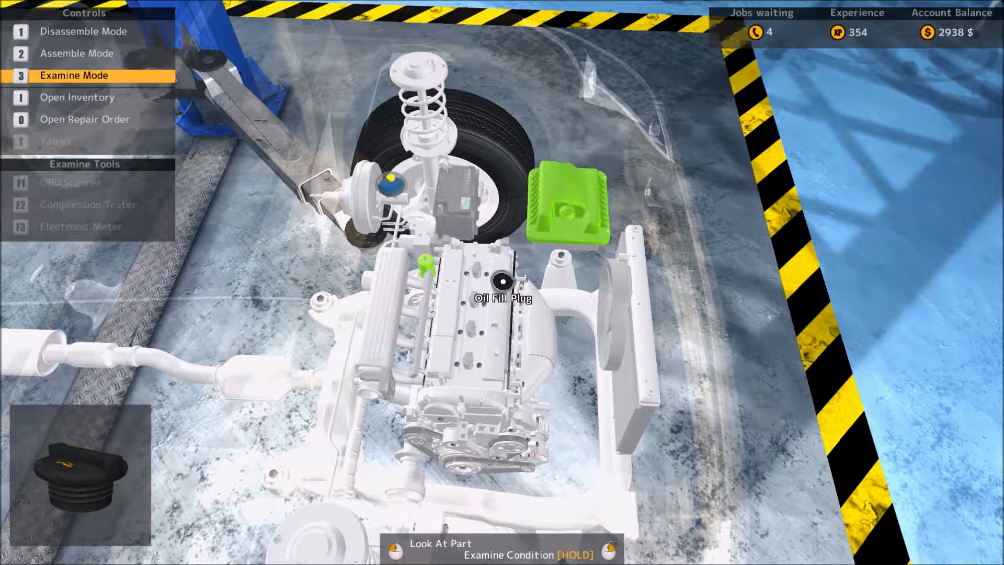
{"action": "key", "text": "0"}
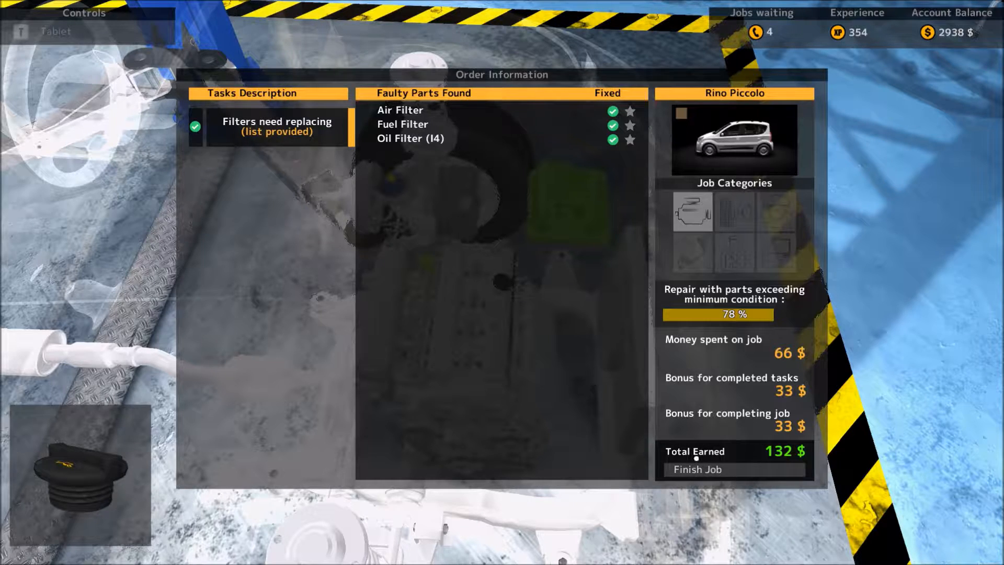
{"action": "left_click", "coordinate": [697, 470]}
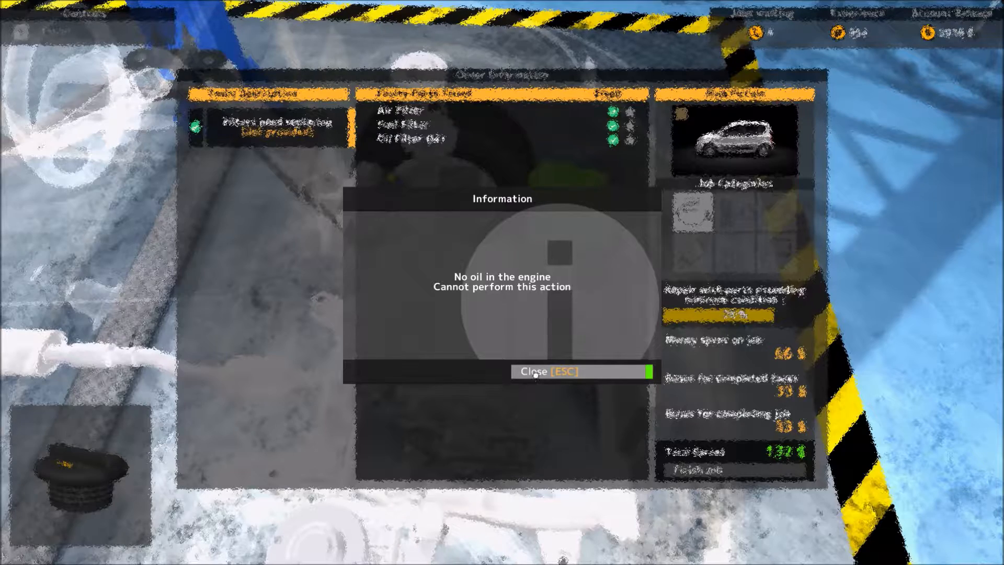
{"action": "left_click", "coordinate": [546, 371]}
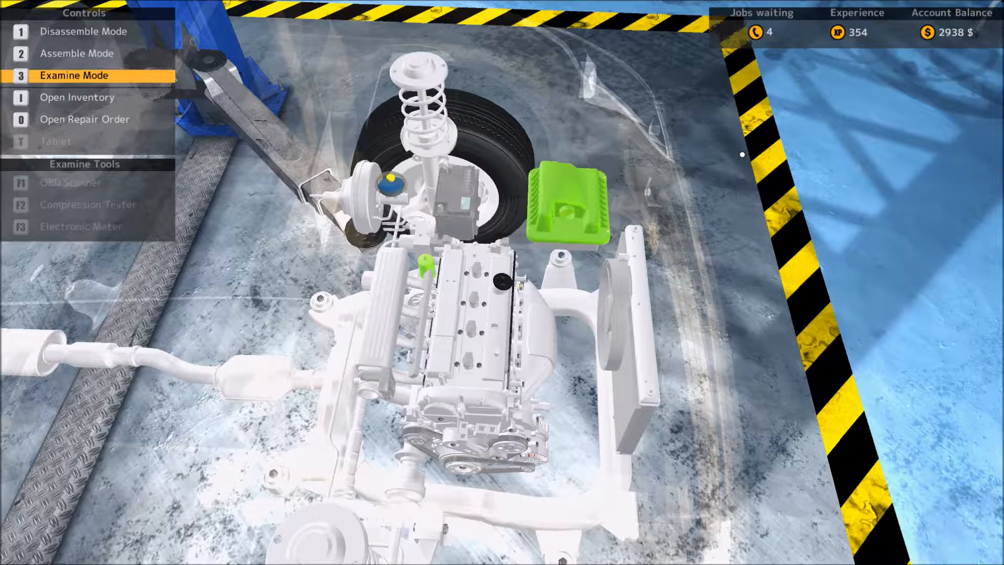
{"action": "mouse_move", "coordinate": [500, 280]}
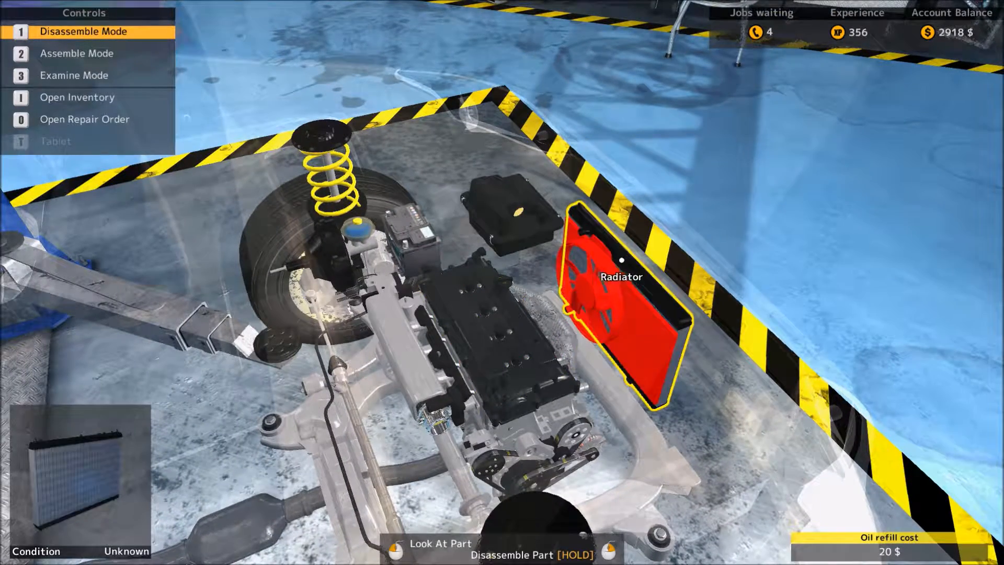
{"action": "key", "text": "0"}
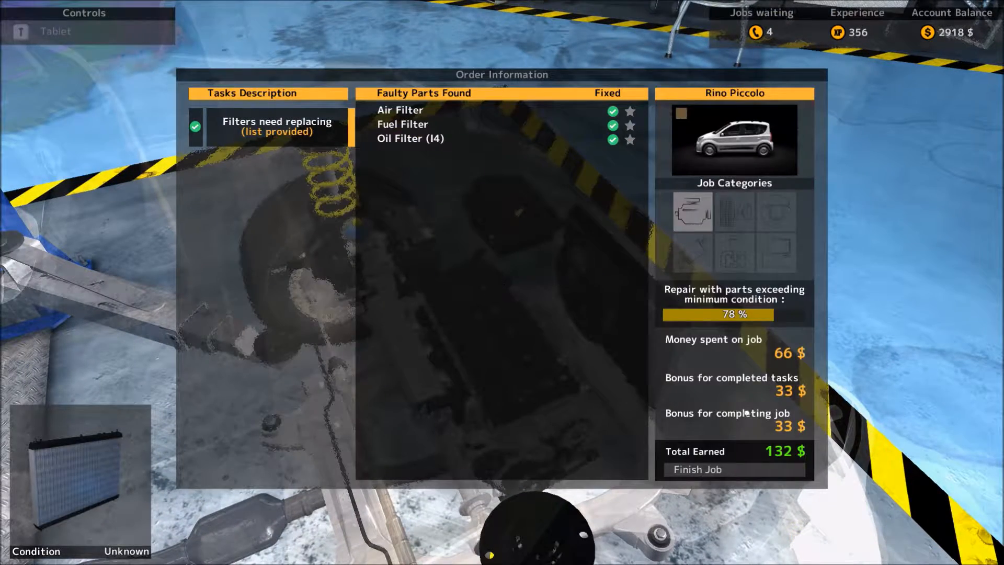